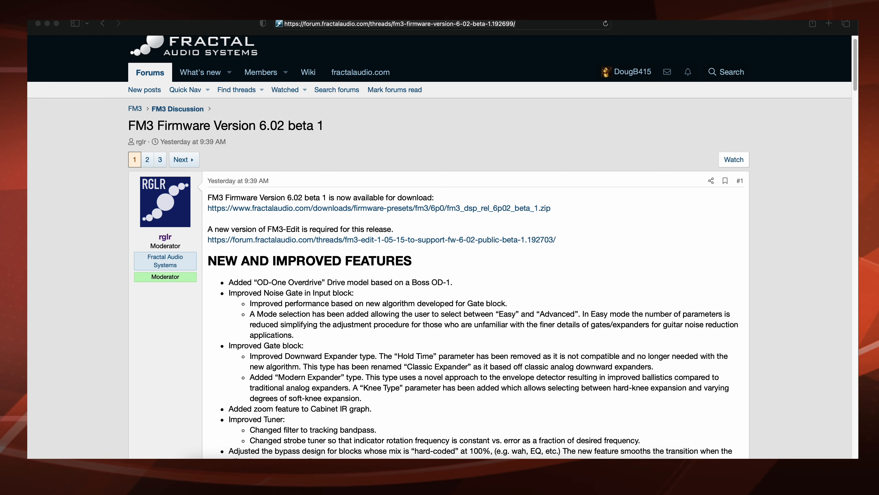
scroll(down, 3)
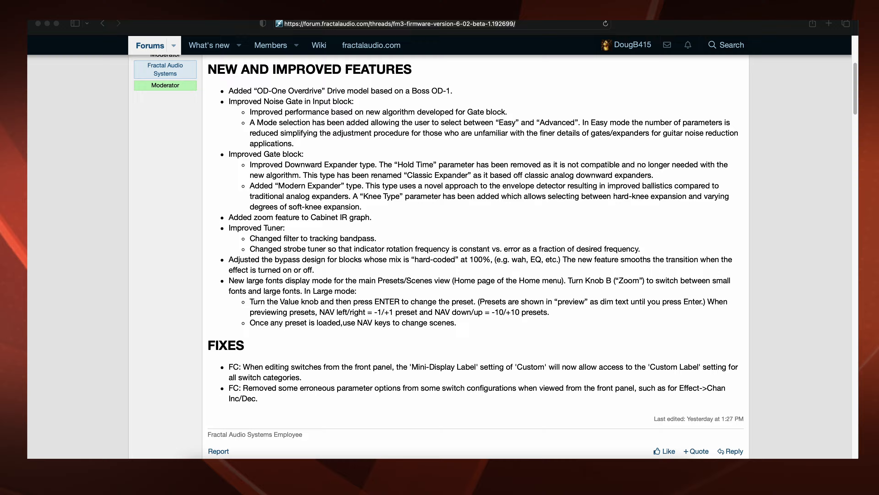
scroll(down, 3)
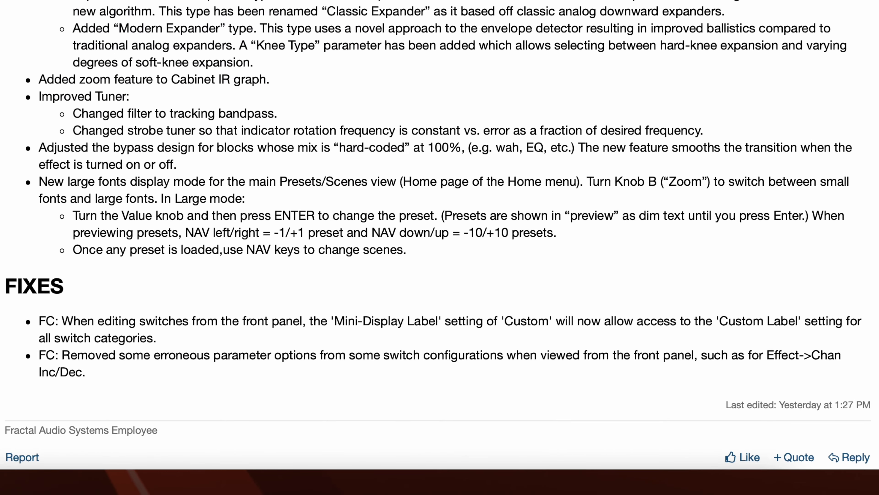